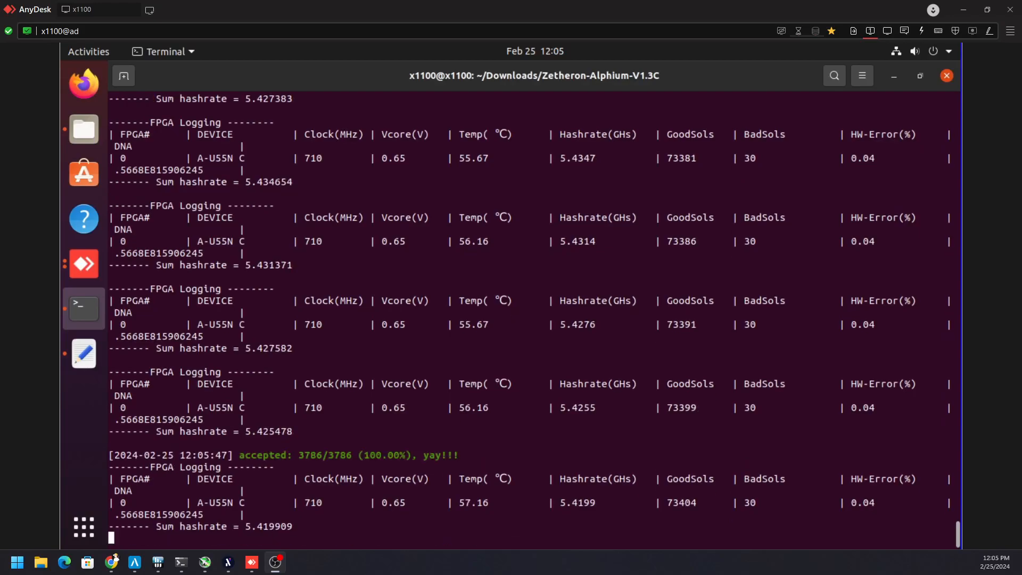
mouse_move(768, 421)
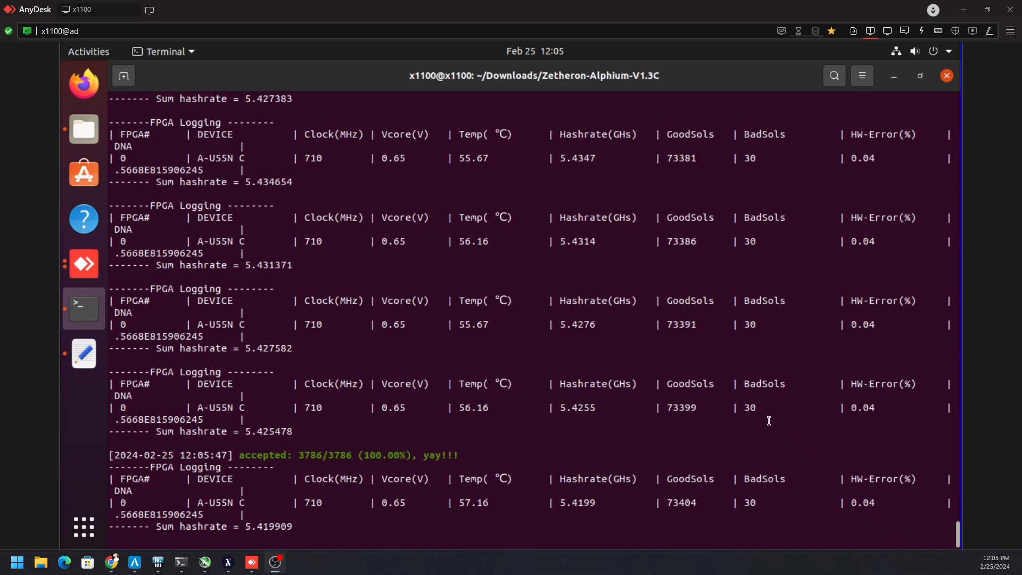
Bring up the hashrate.no FPGA comparison and select the Xilinx Varium C1100 details.
scroll(down, 3)
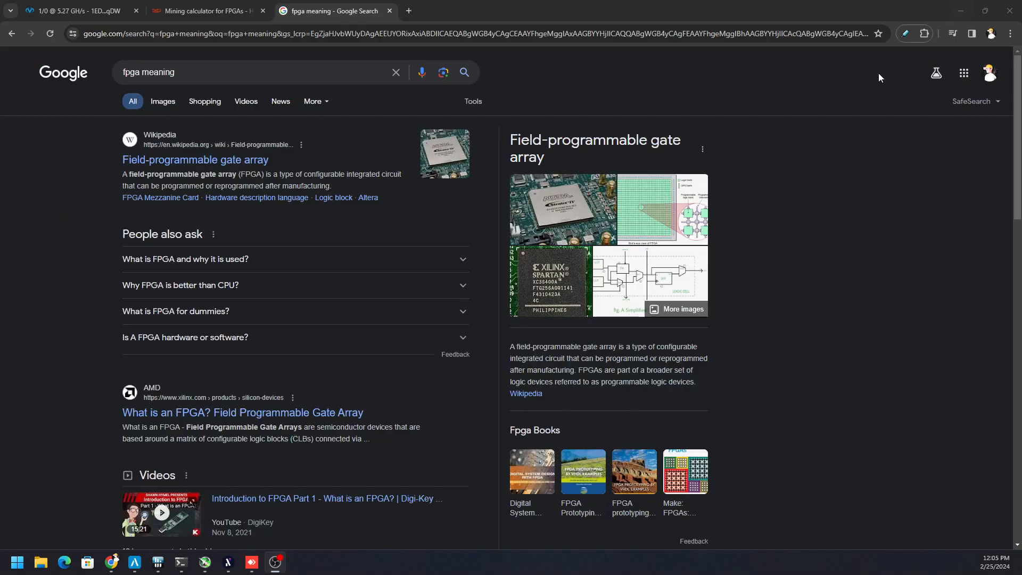
mouse_move(795, 227)
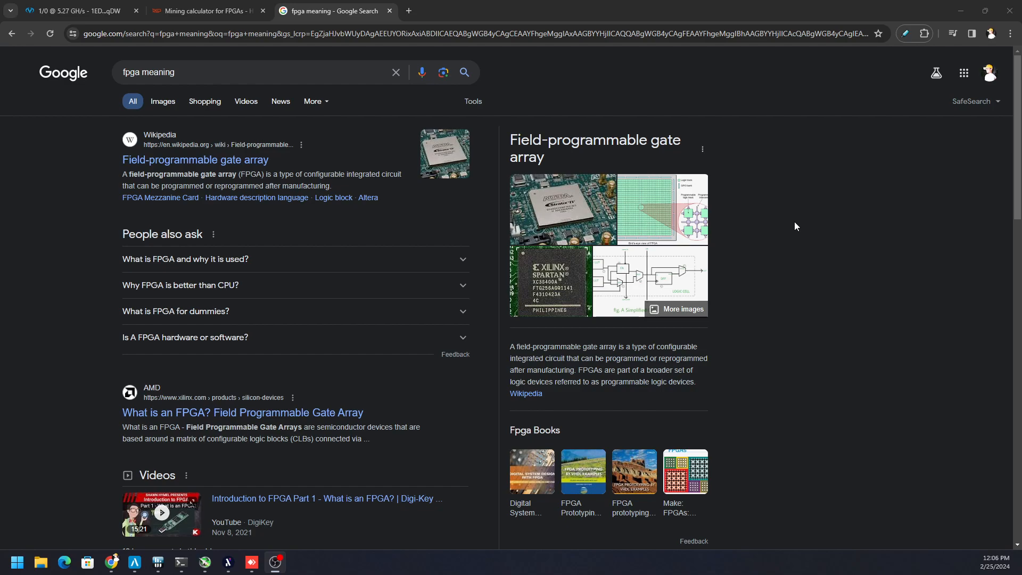
mouse_move(773, 220)
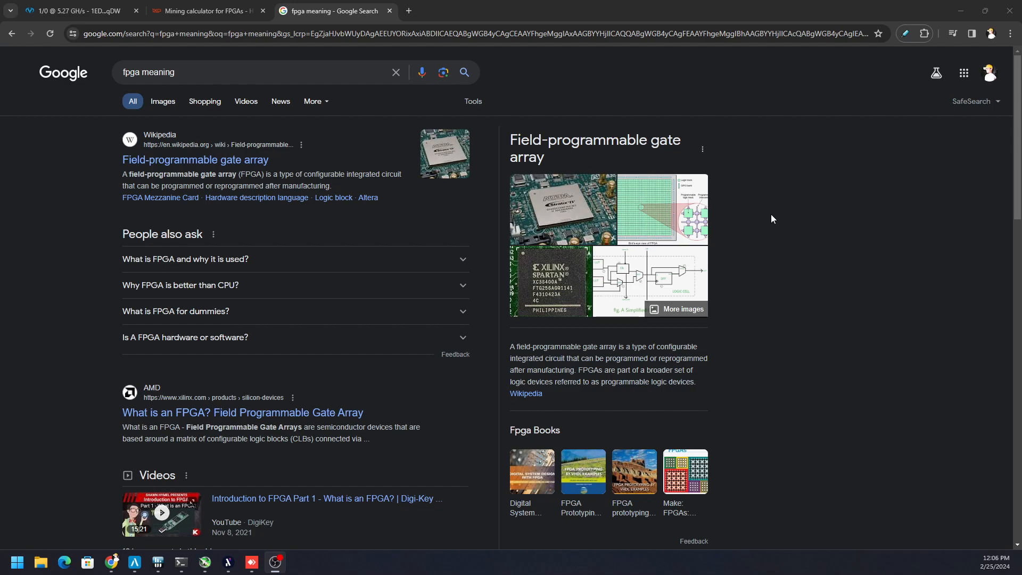
click(205, 11)
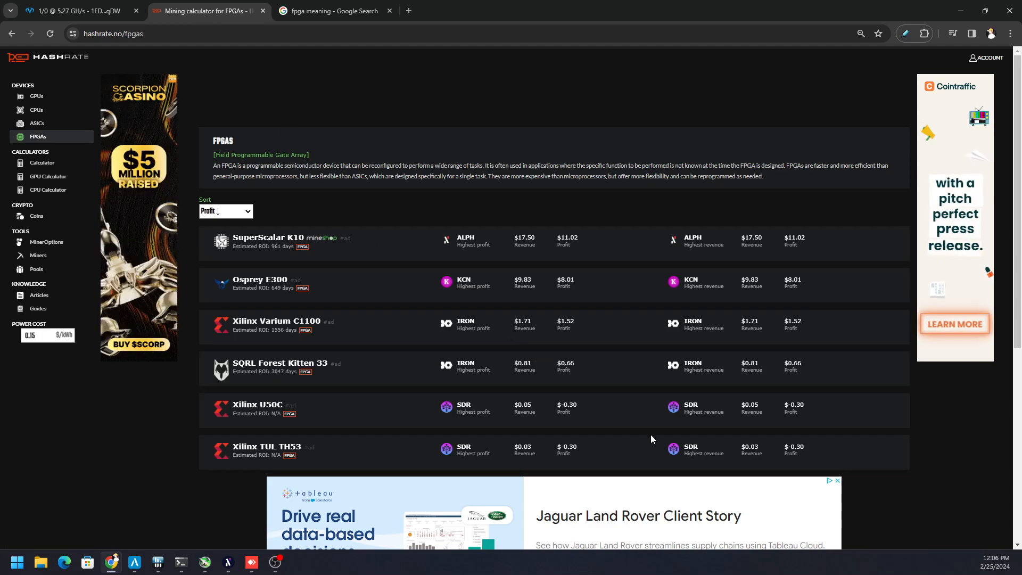
mouse_move(470, 273)
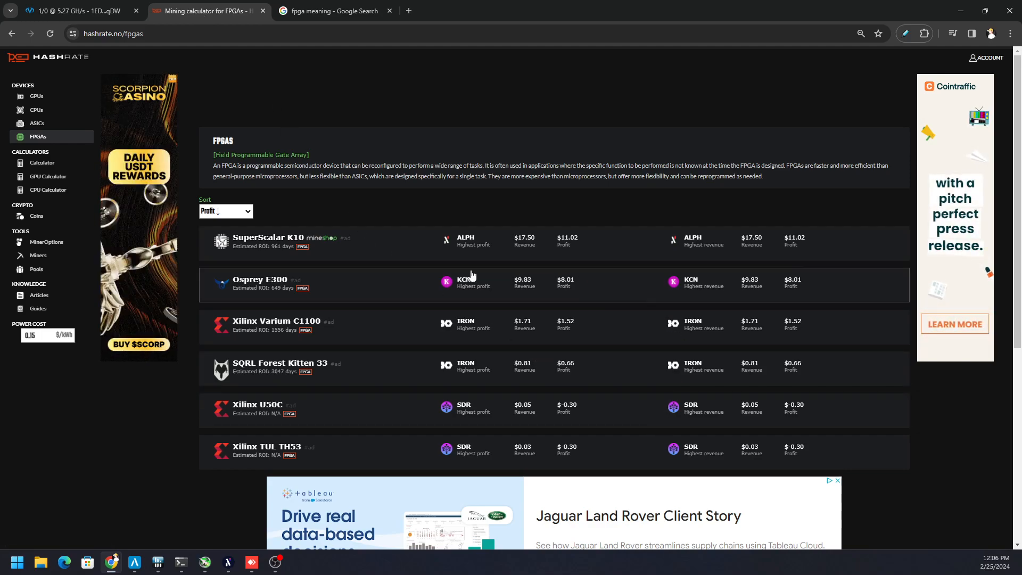
click(277, 320)
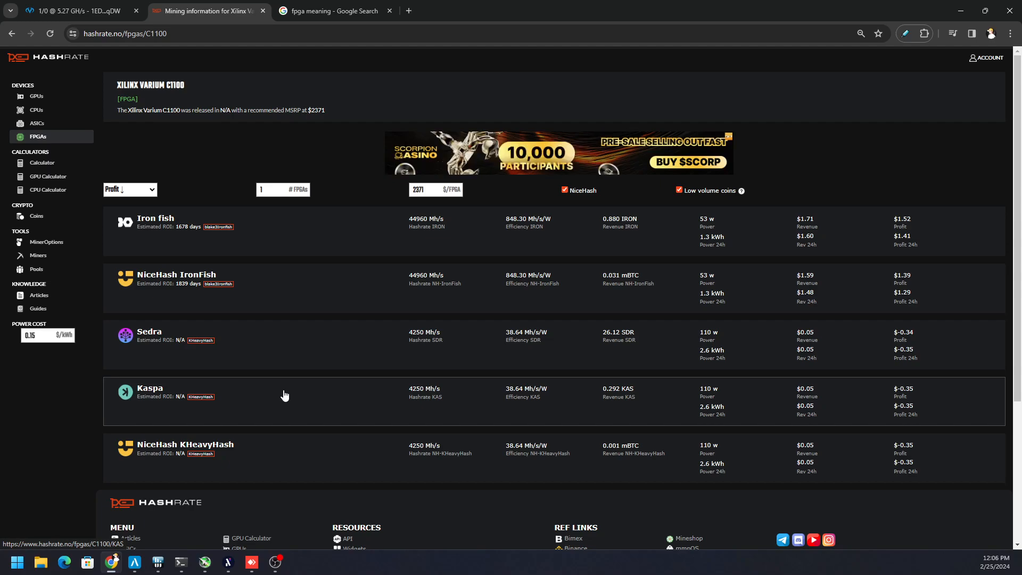
mouse_move(291, 380)
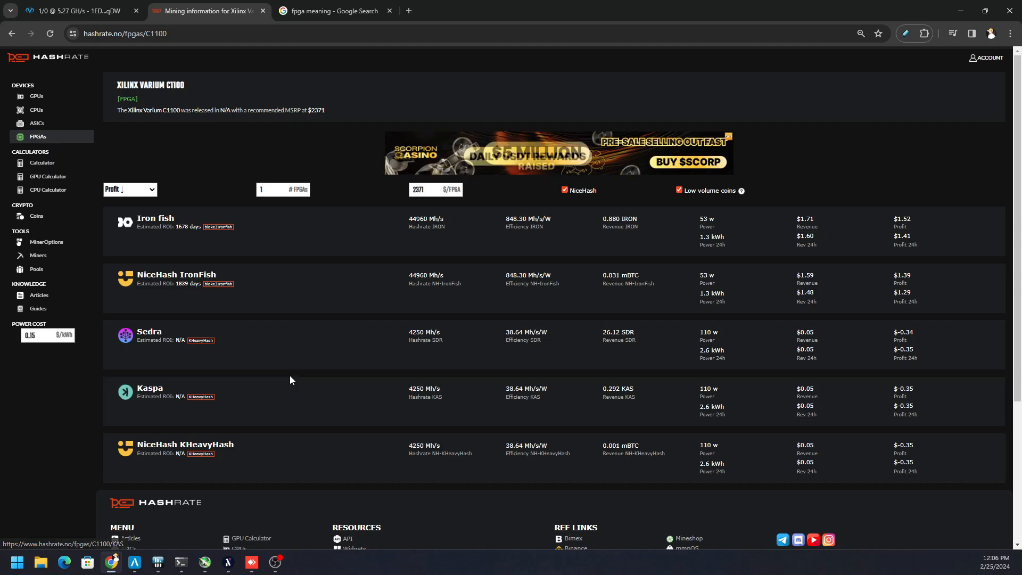
mouse_move(387, 260)
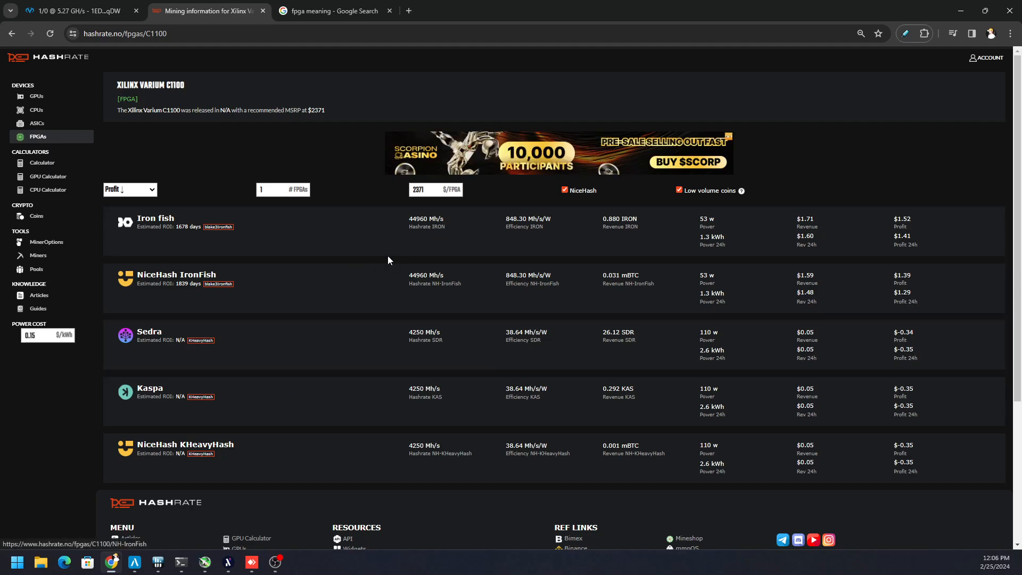
mouse_move(586, 245)
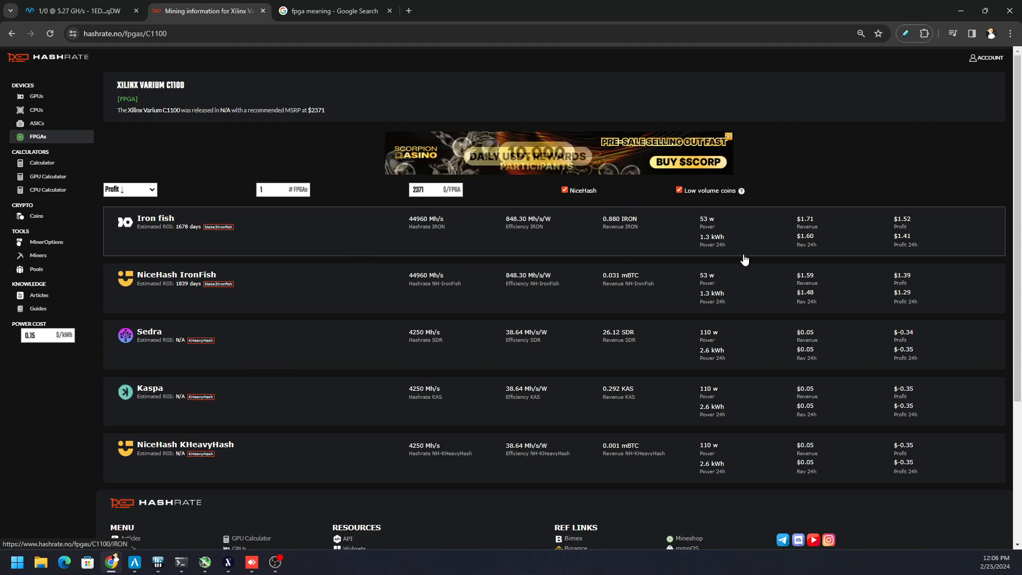
mouse_move(821, 241)
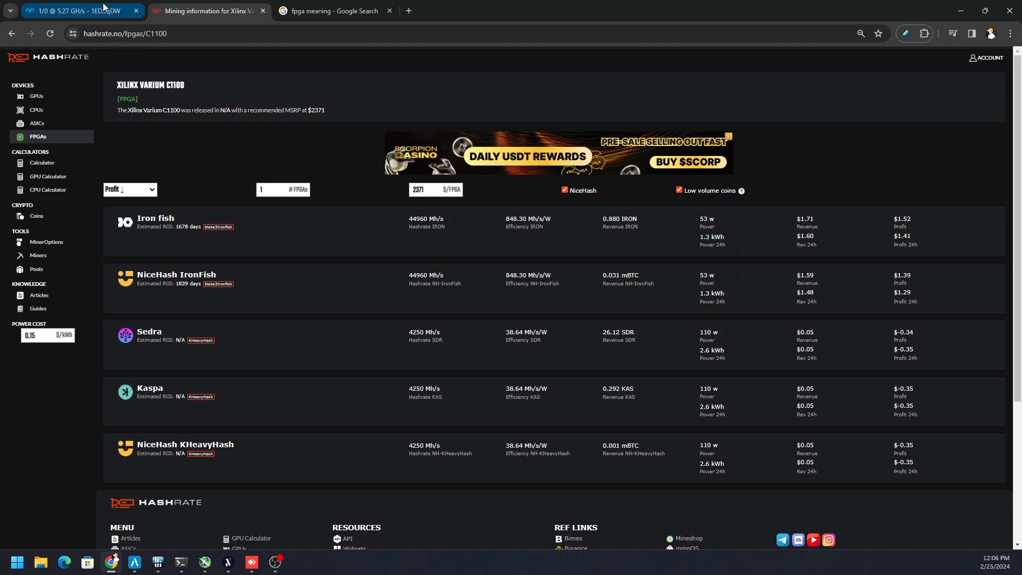
Glance at the Vipor pool stats, then return to the C1100 profitability page.
click(78, 11)
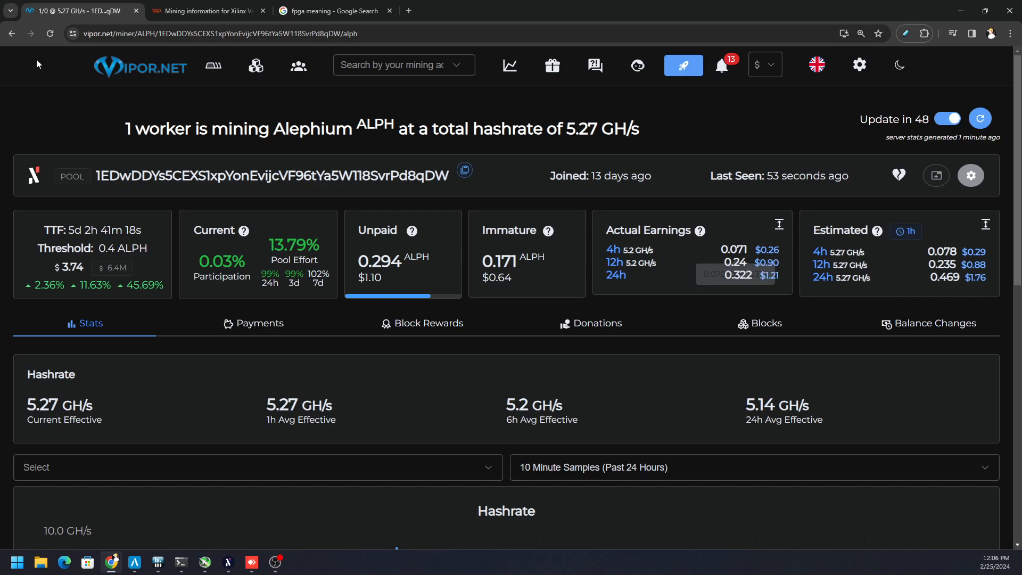
click(206, 10)
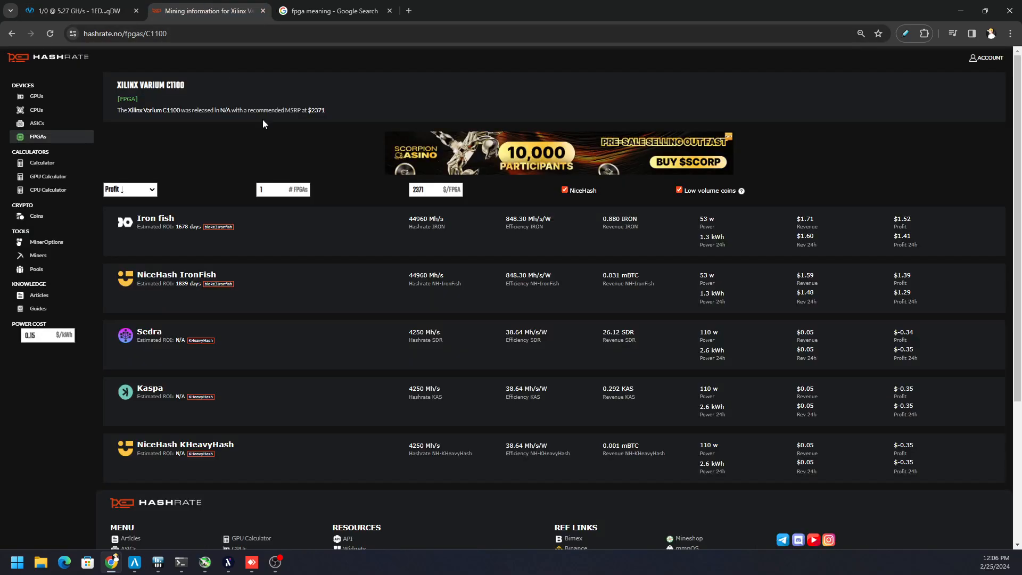
mouse_move(749, 213)
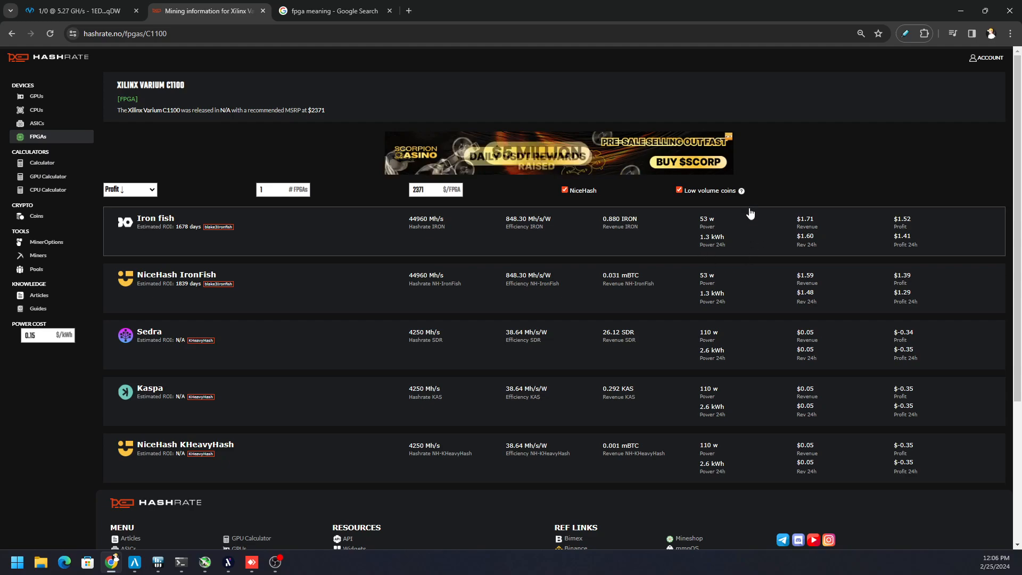
mouse_move(727, 261)
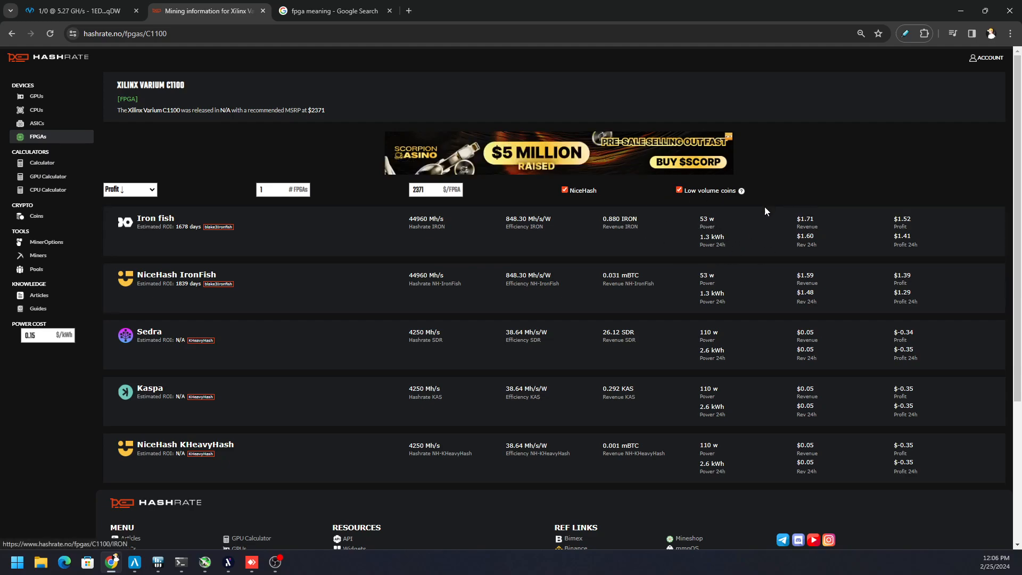
mouse_move(785, 219)
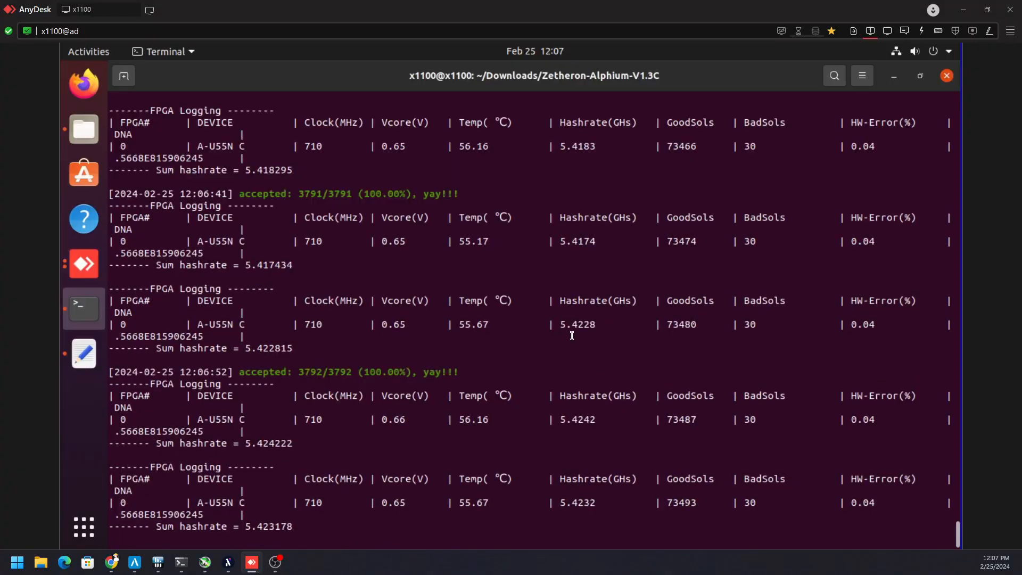
scroll(down, 3)
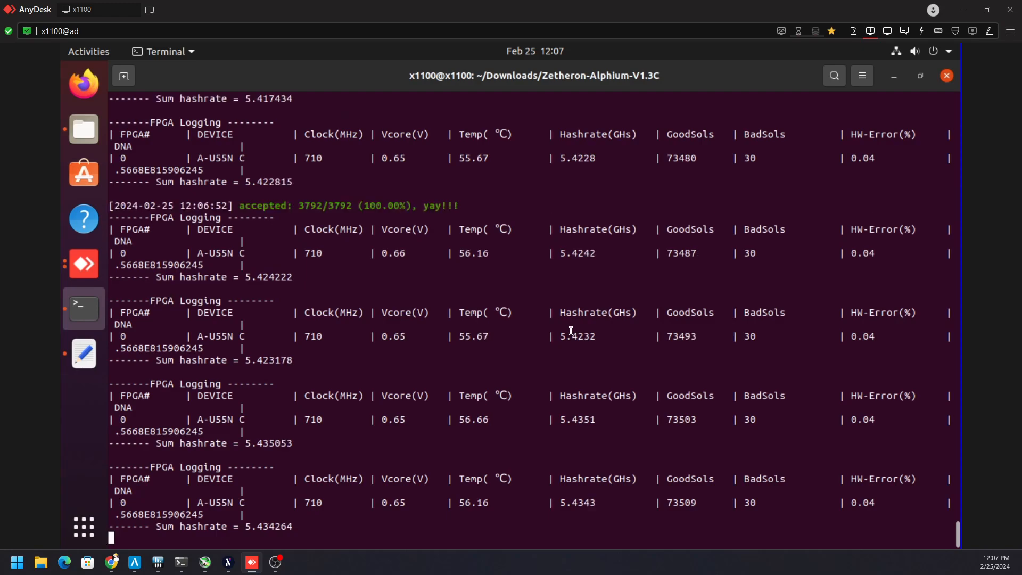
scroll(down, 3)
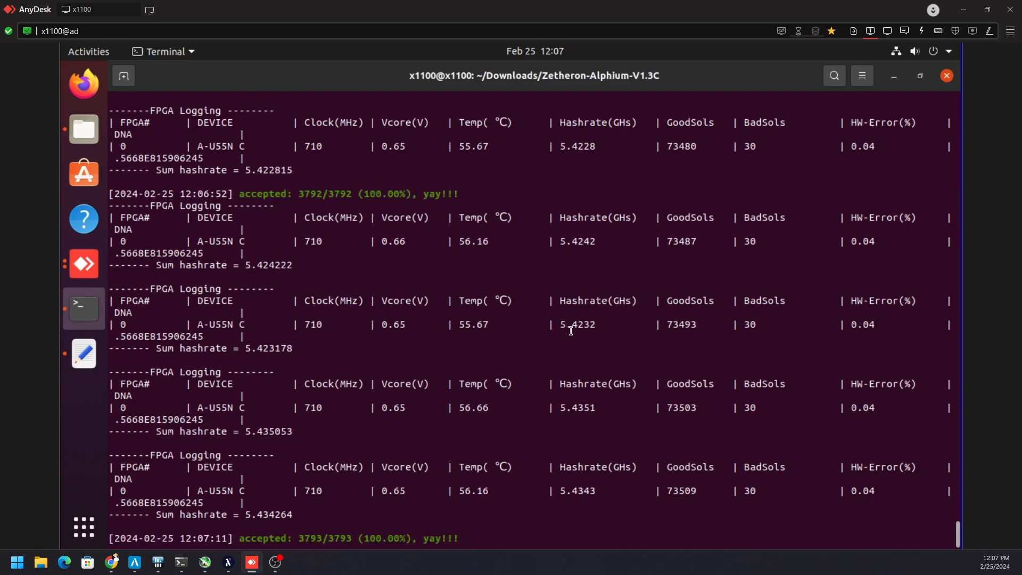
scroll(down, 3)
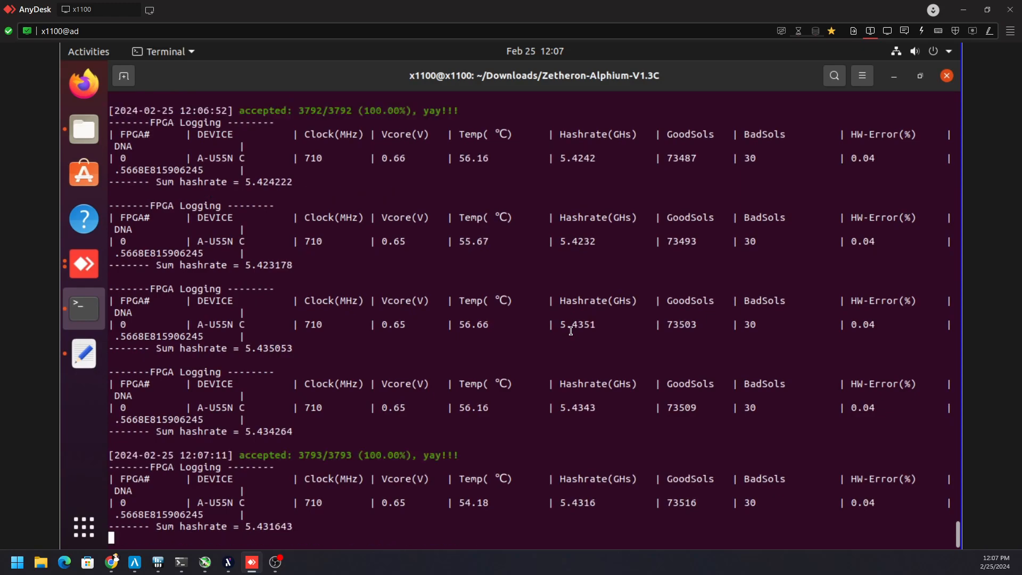
scroll(down, 3)
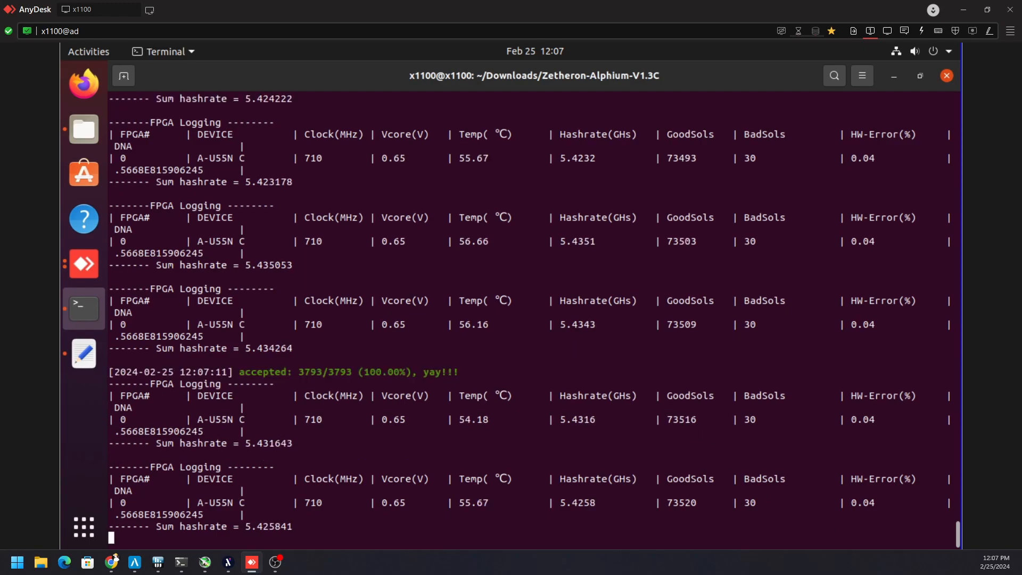